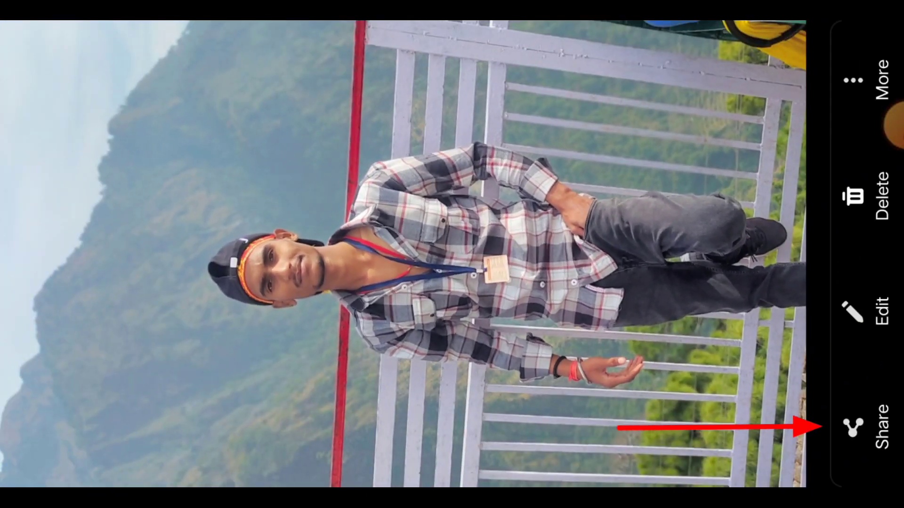
# Step: Share the Gallery photo of the man at the railing to Picsart
pyautogui.click(873, 428)
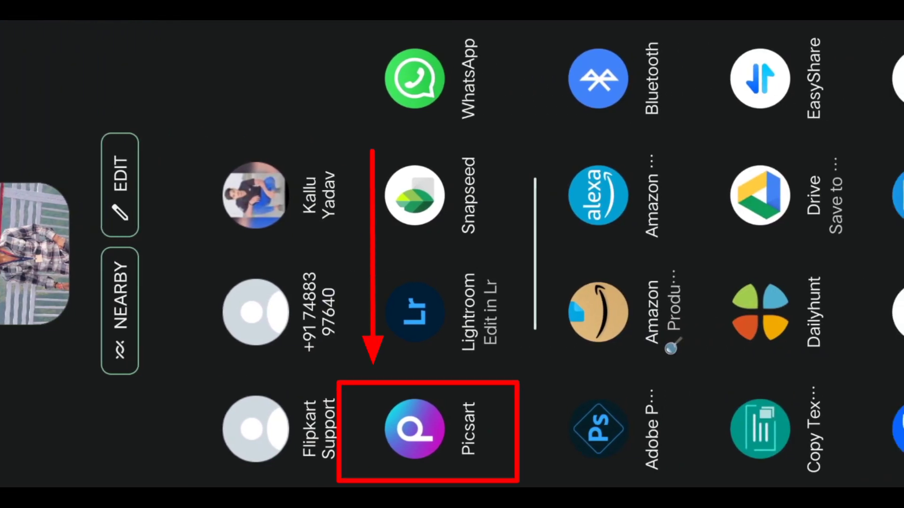
pyautogui.click(415, 429)
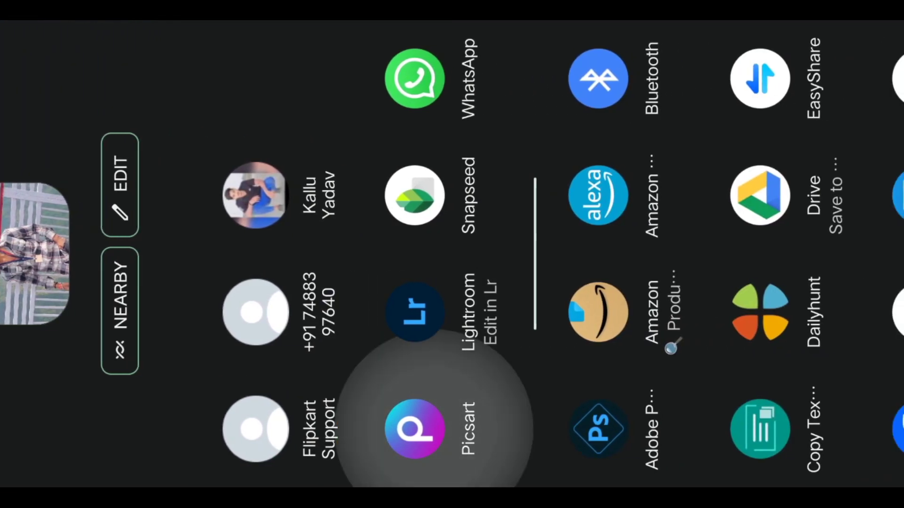
# Step: Load the man's photo into Picsart's editor and bring up its Tools collection
pyautogui.click(414, 429)
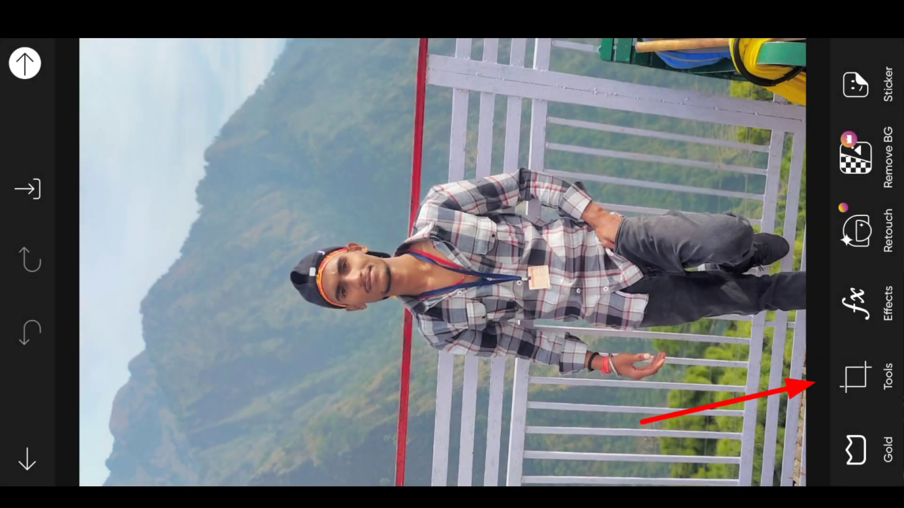
pyautogui.click(855, 377)
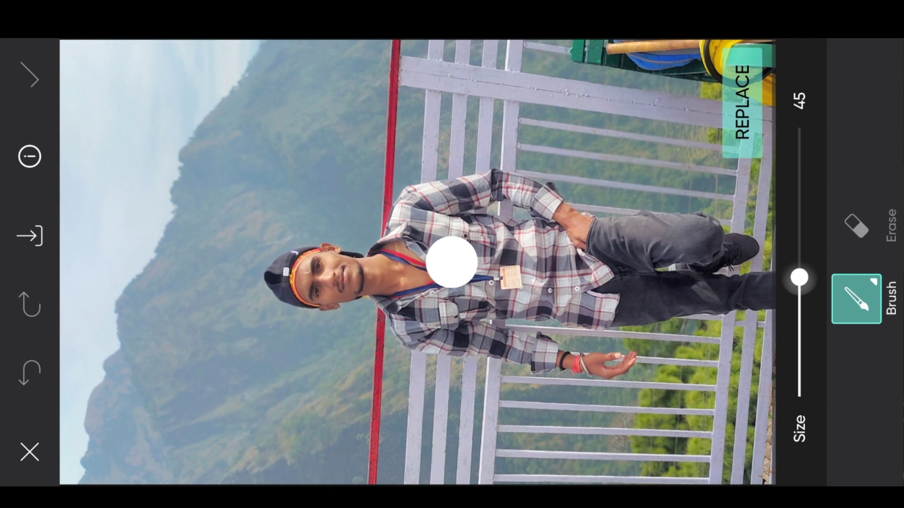
# Step: Brush over the man's checked shirt to mark it for replacement
pyautogui.moveTo(798, 277); pyautogui.dragTo(798, 216)
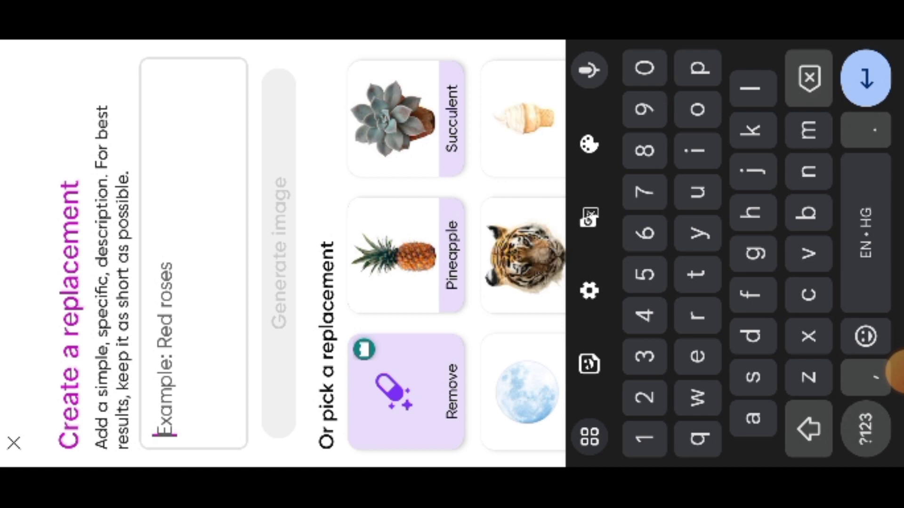
# Step: Describe the replacement as a colour jacket and generate the AI results
pyautogui.write('winter')
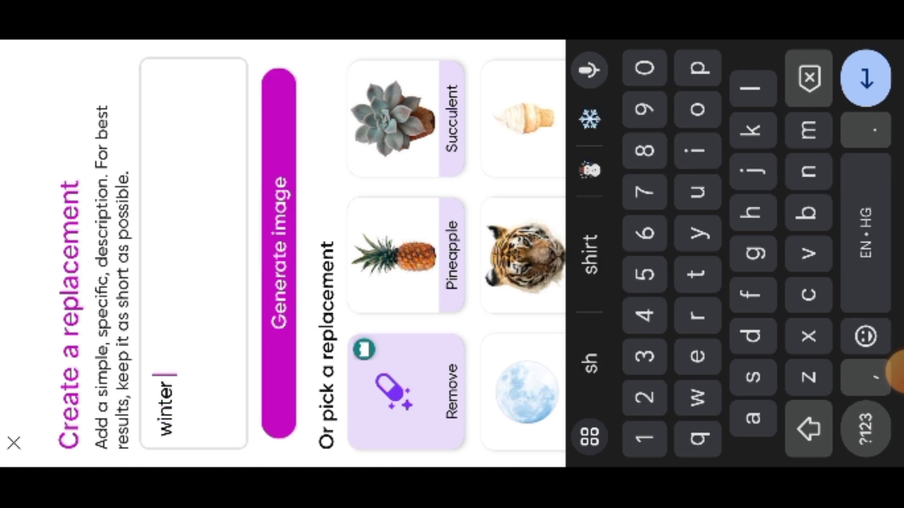
pyautogui.write('j')
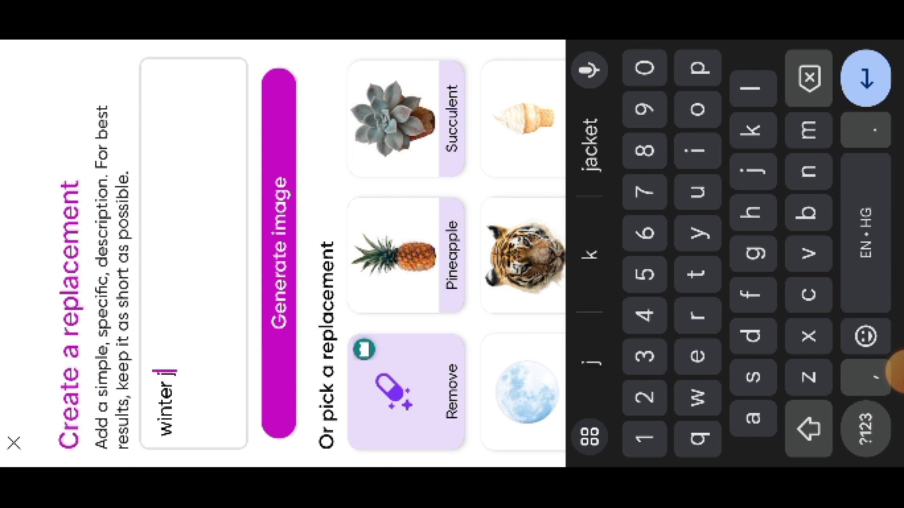
pyautogui.write('coa')
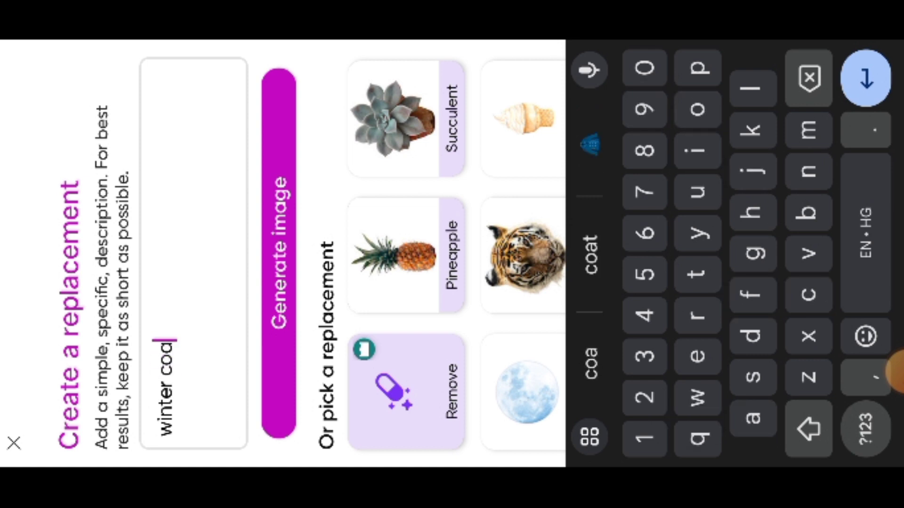
pyautogui.write('t')
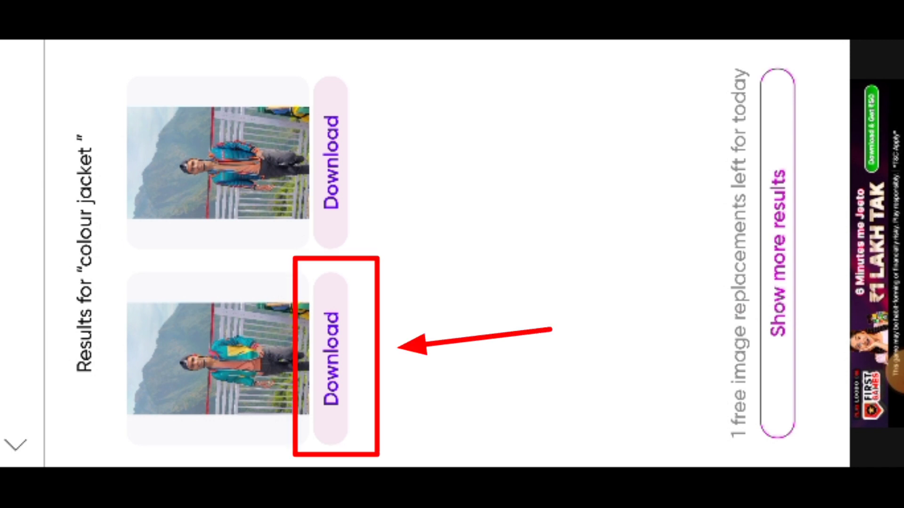
# Step: Download one colourful-jacket result and find it atop All photos in Albums
pyautogui.click(331, 351)
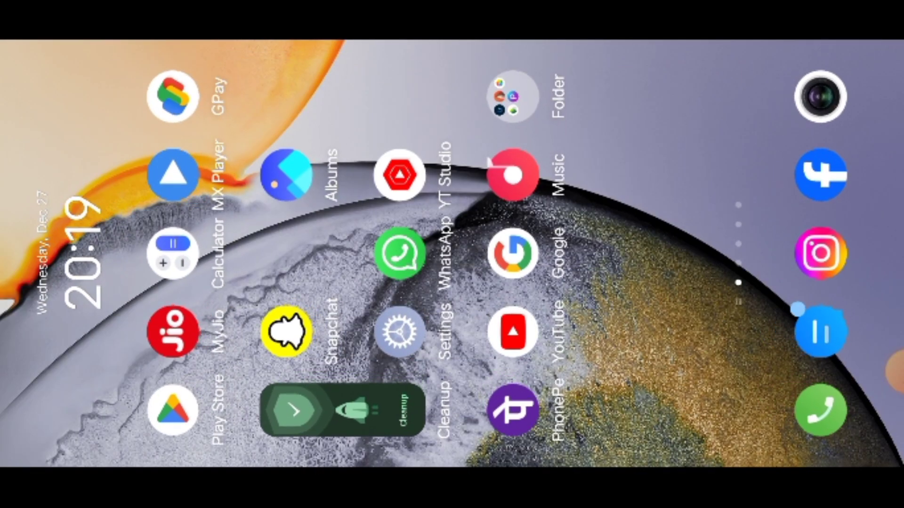
pyautogui.click(285, 174)
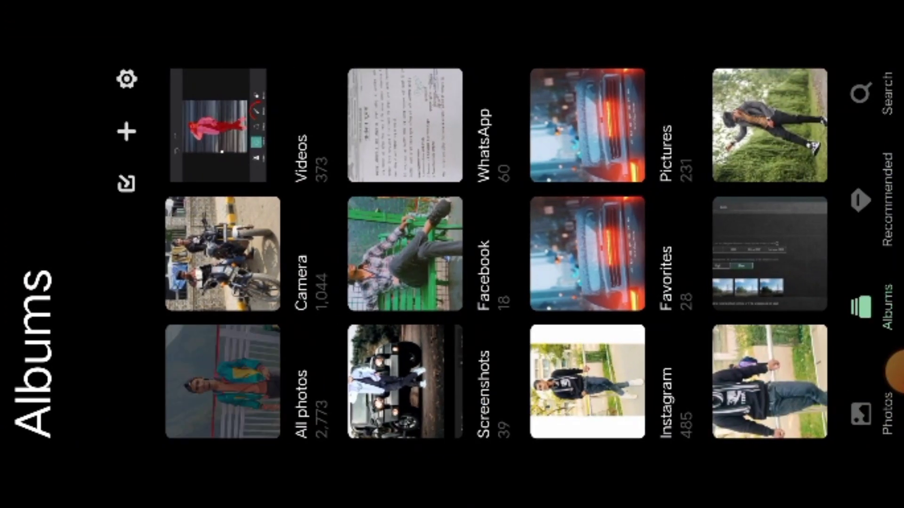